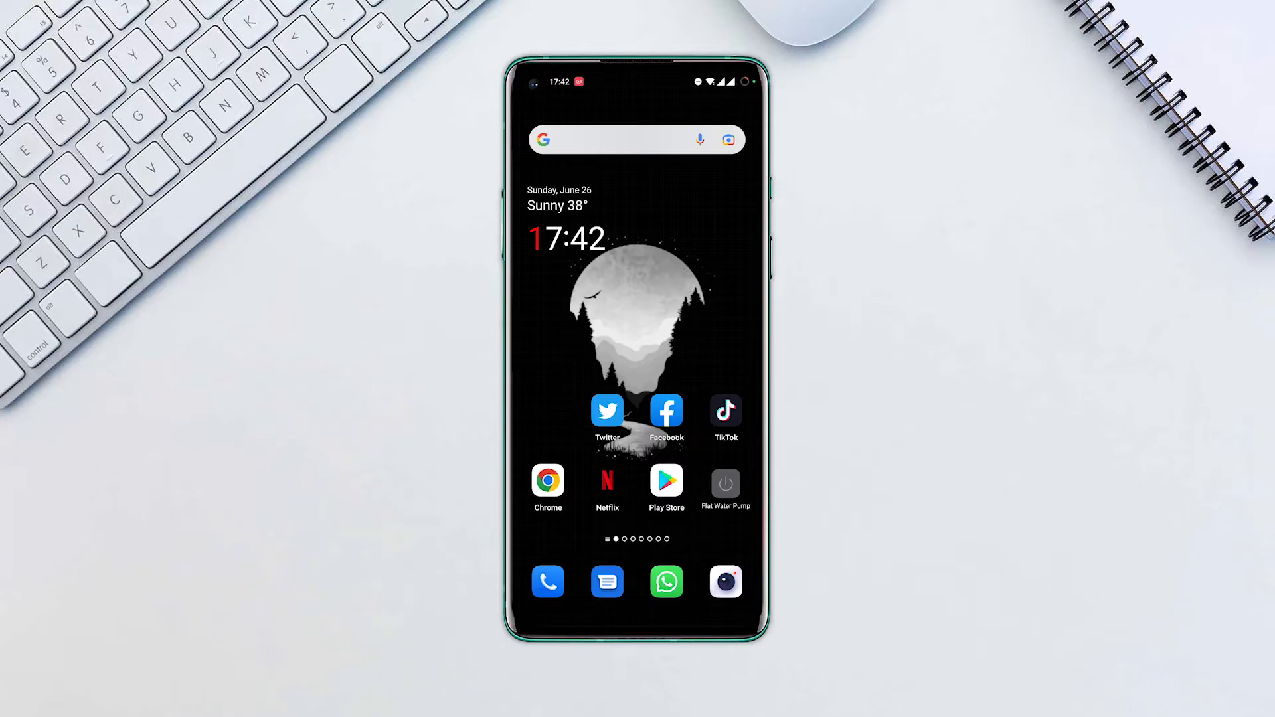
Launch the Facebook app from the home screen to reach the news feed.
left_click(665, 412)
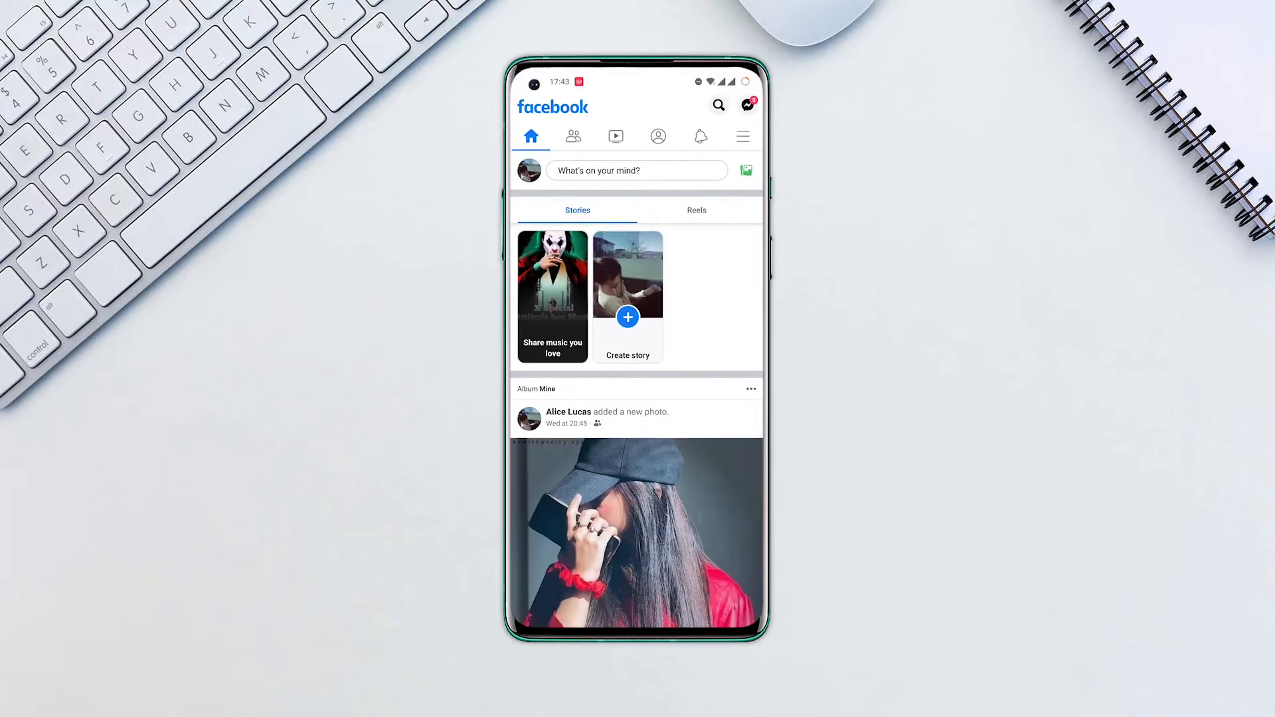
Navigate via the menu to your profile's Photos and reach the 'Mine' album.
left_click(742, 136)
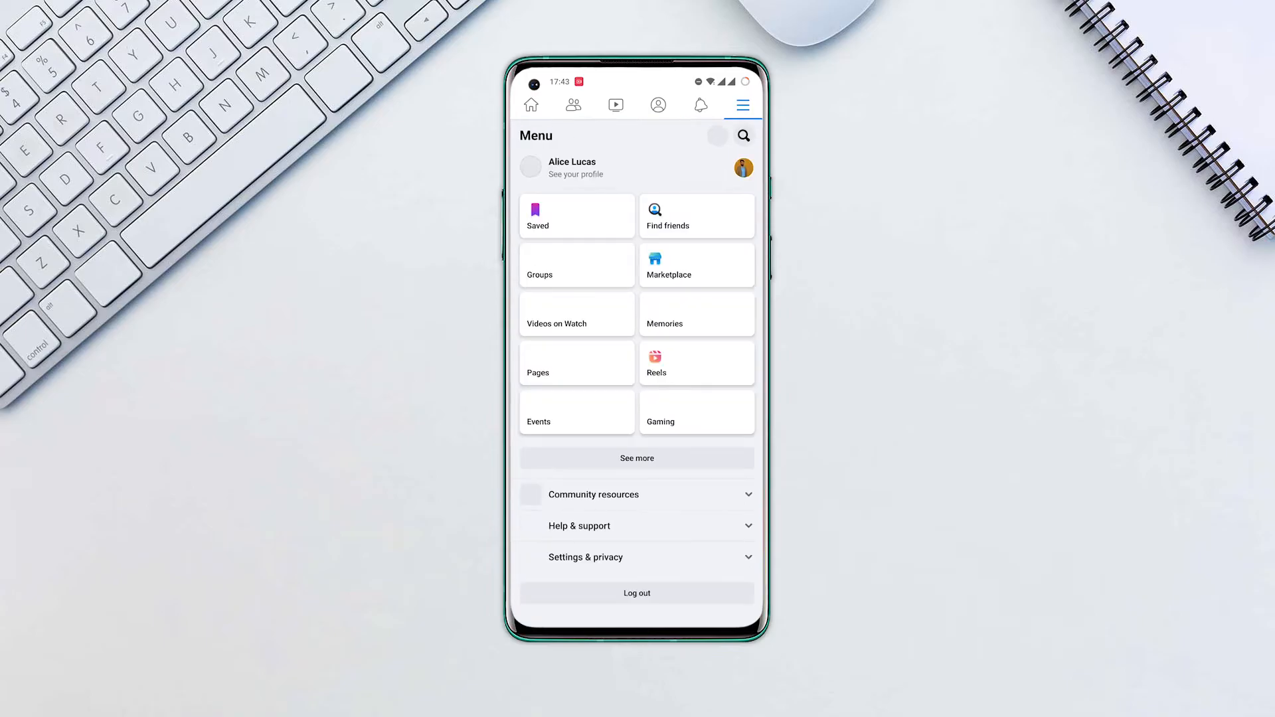
left_click(658, 104)
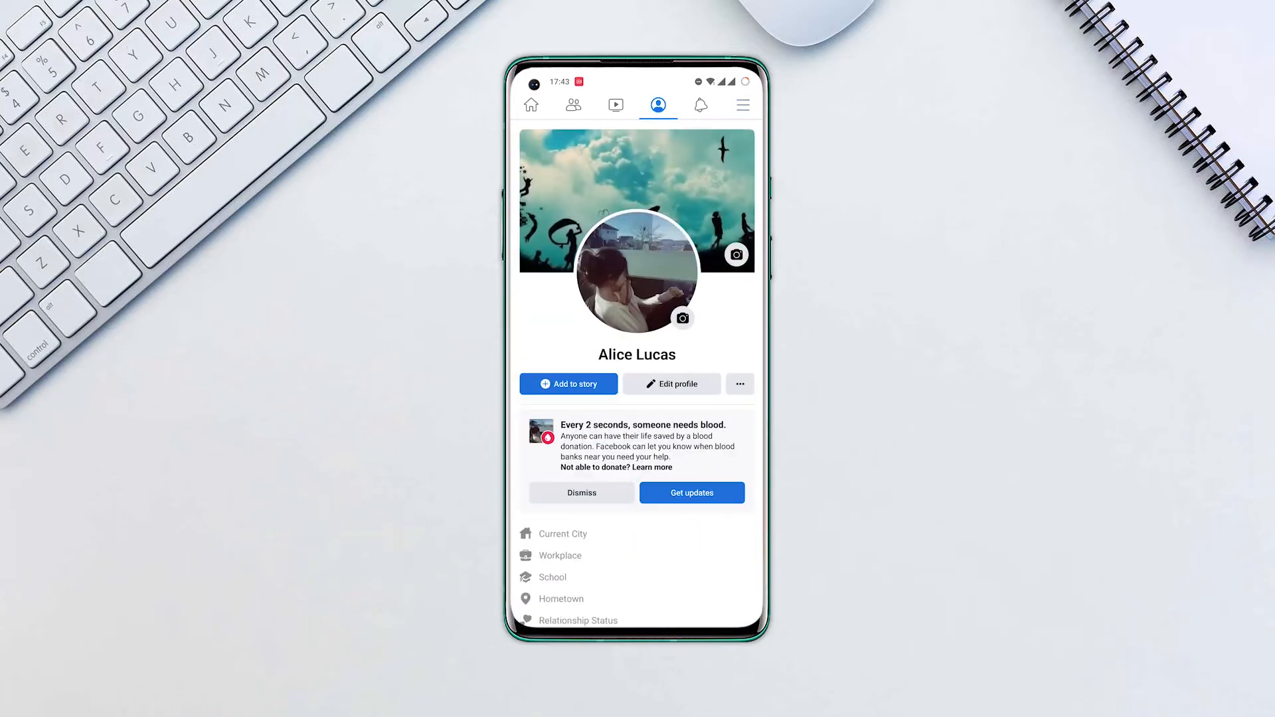
scroll("down", 3)
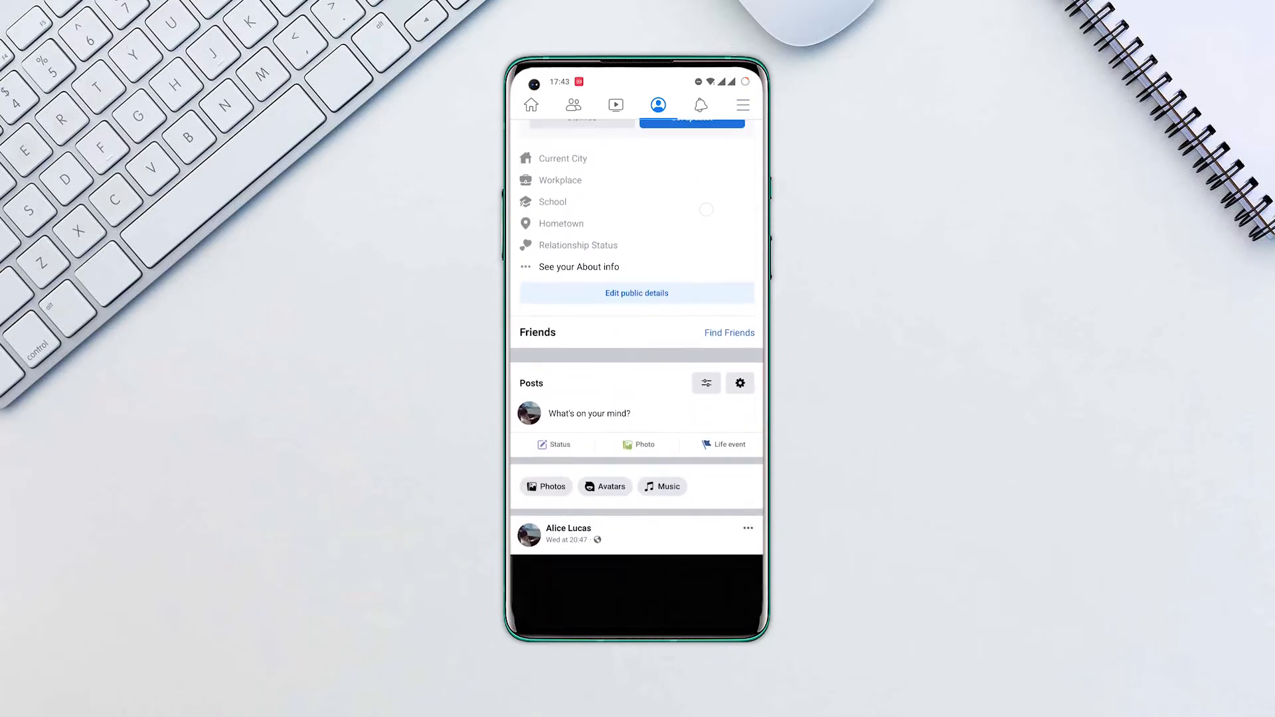
left_click(546, 486)
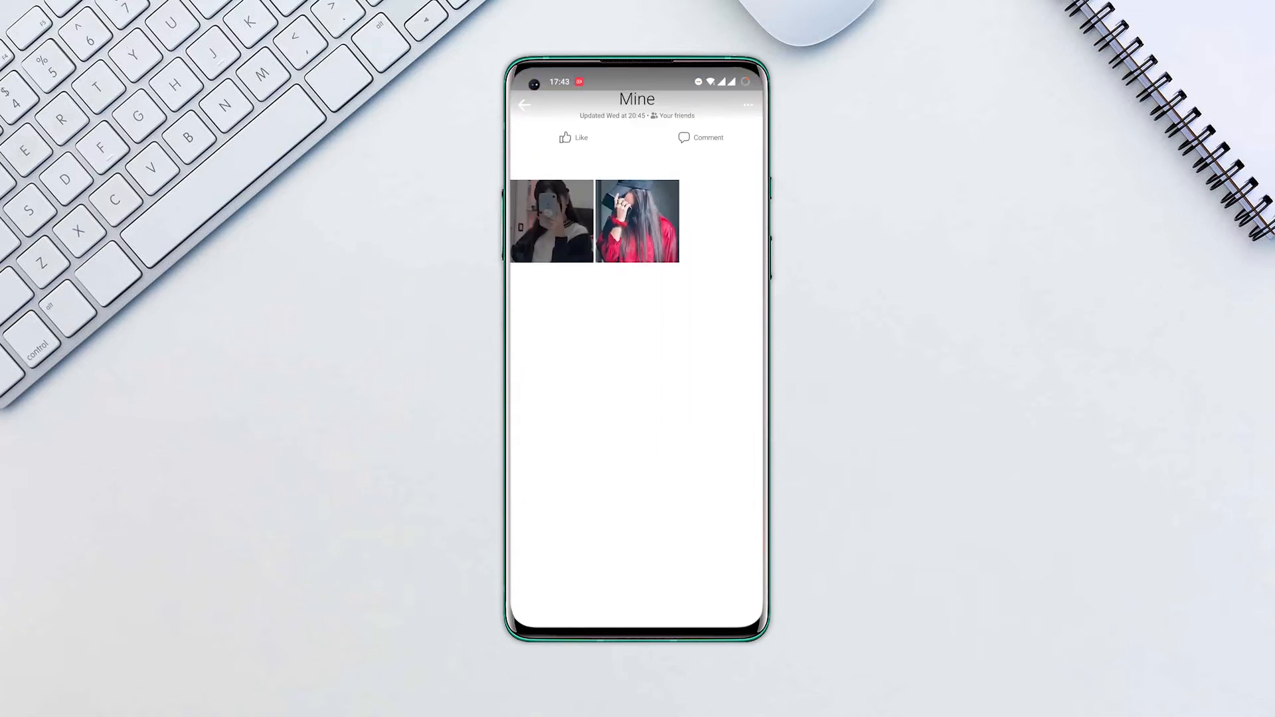
Choose Edit from the 'Mine' album's three-dot options to reach its edit screen.
left_click(745, 105)
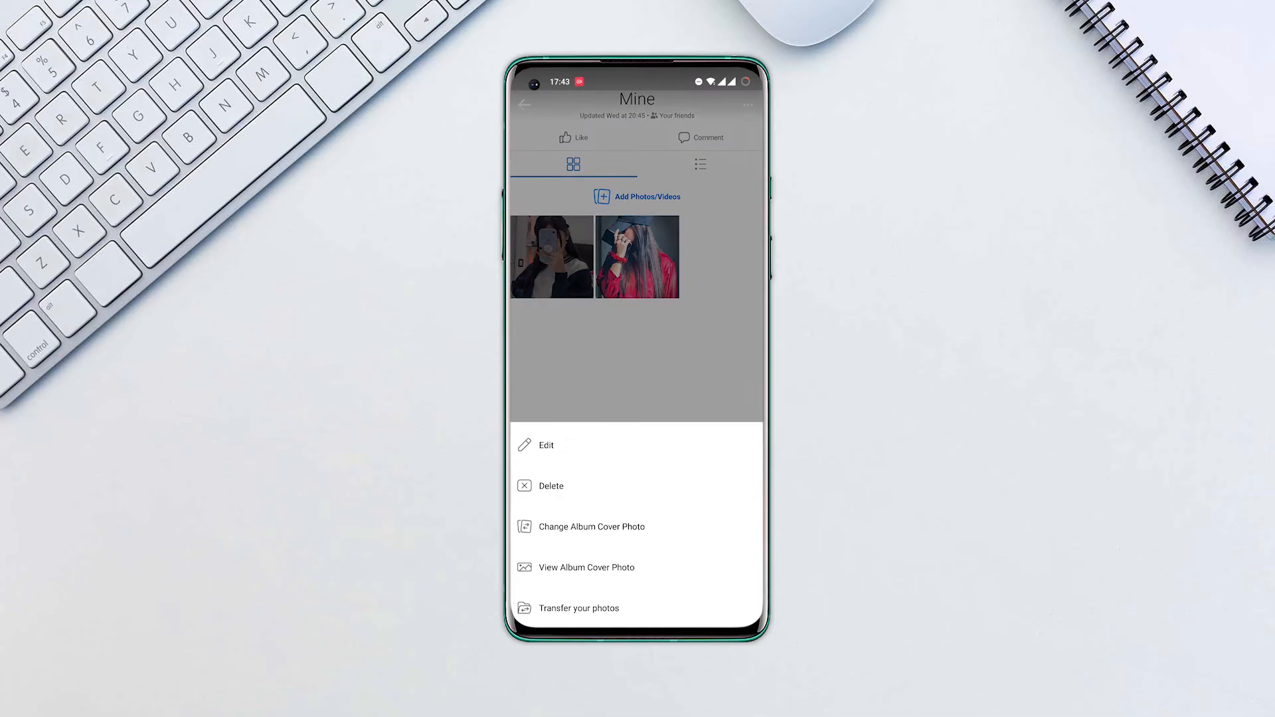
left_click(545, 445)
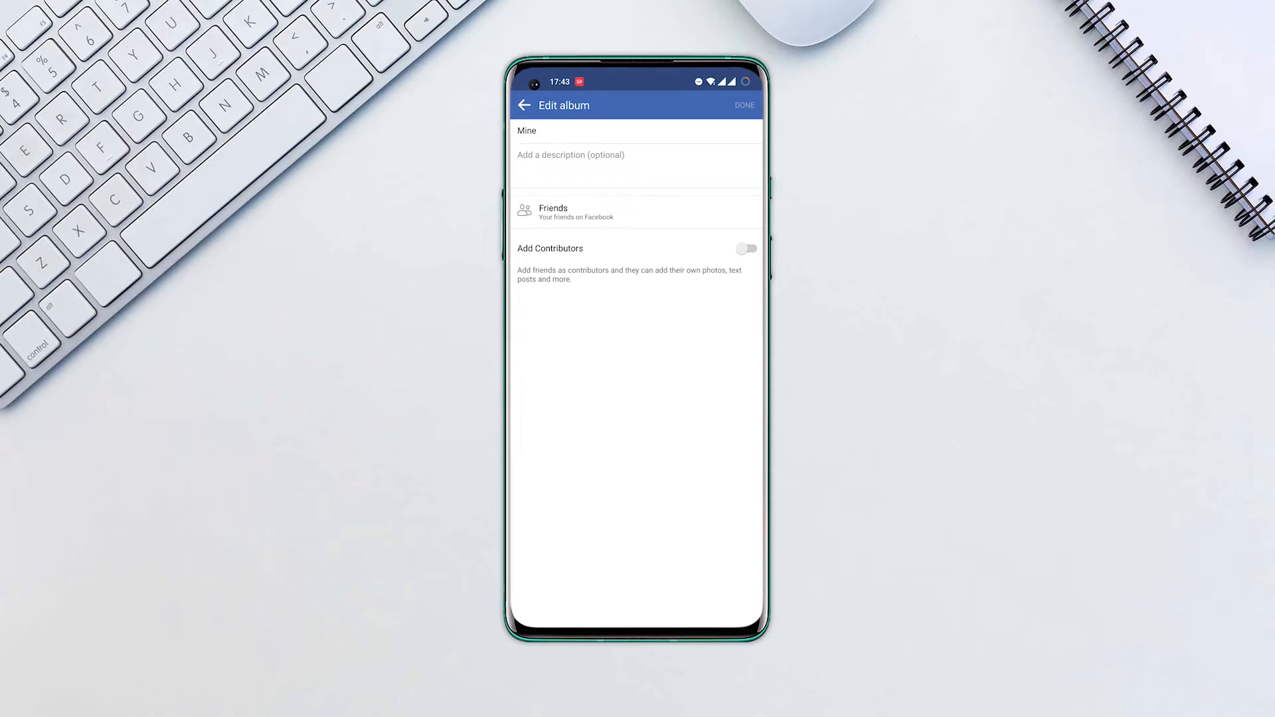
Expand the Friends privacy row into the full audience list via See more.
left_click(637, 211)
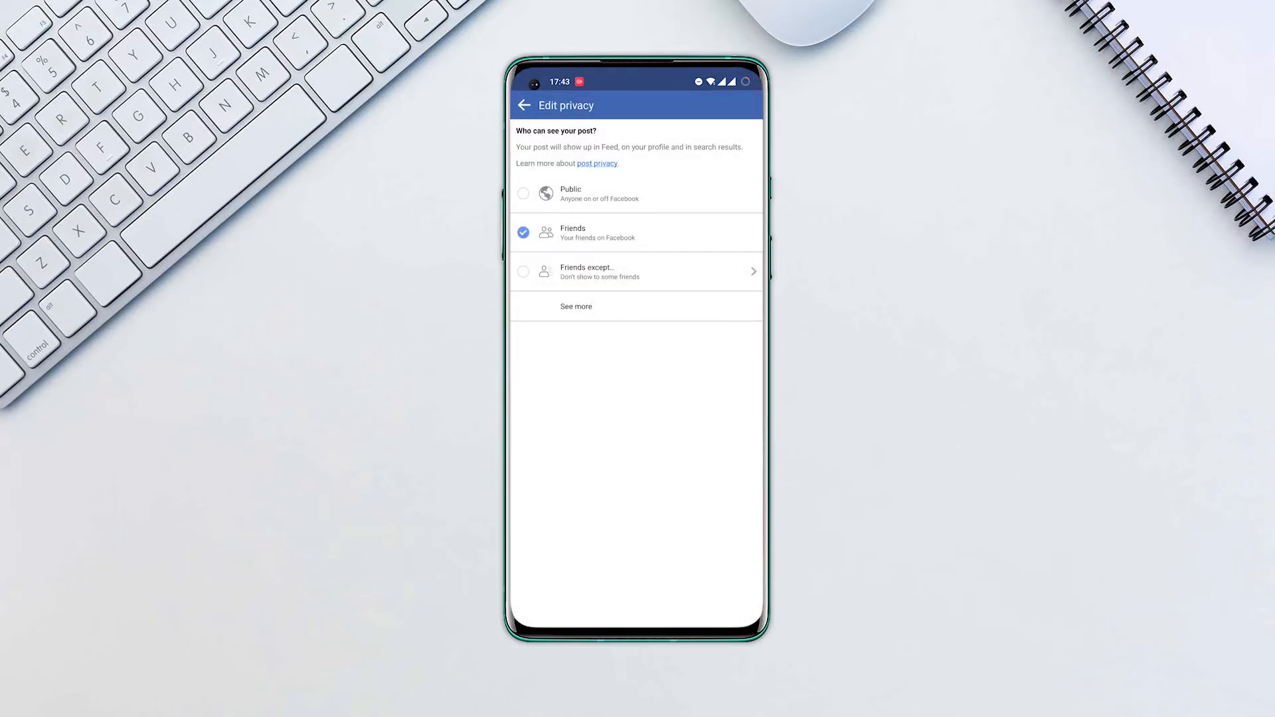
left_click(575, 307)
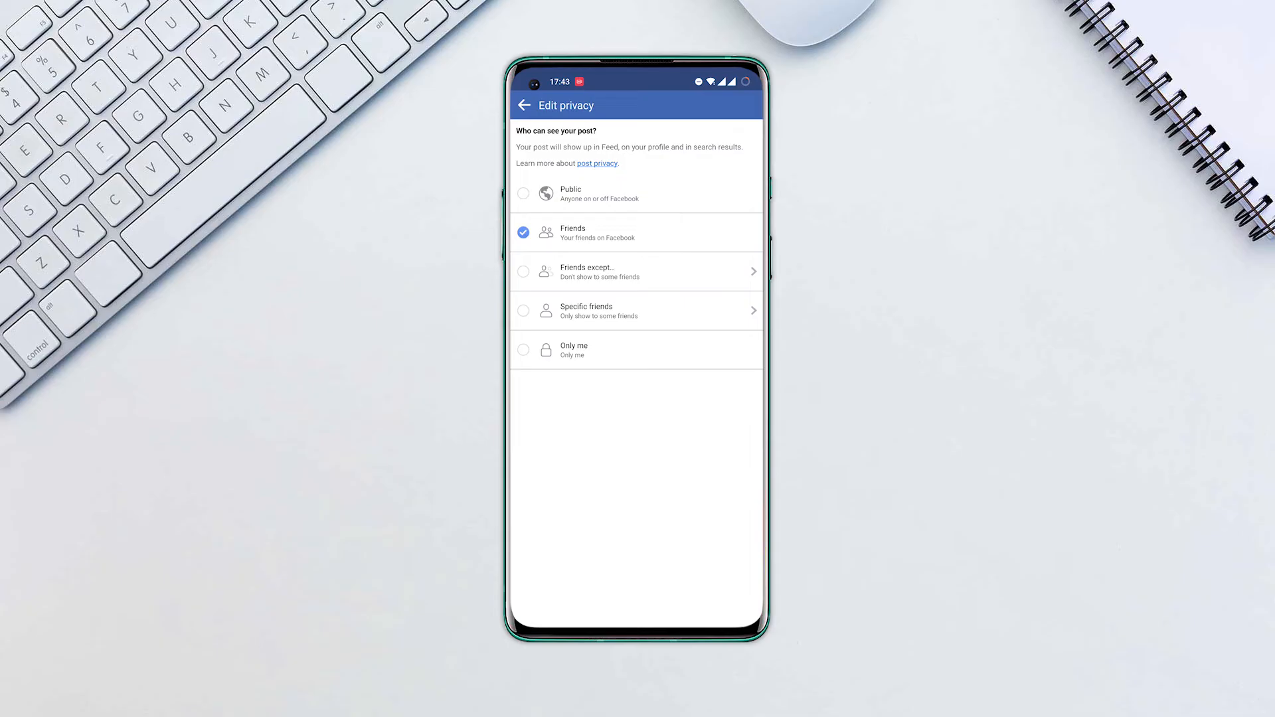